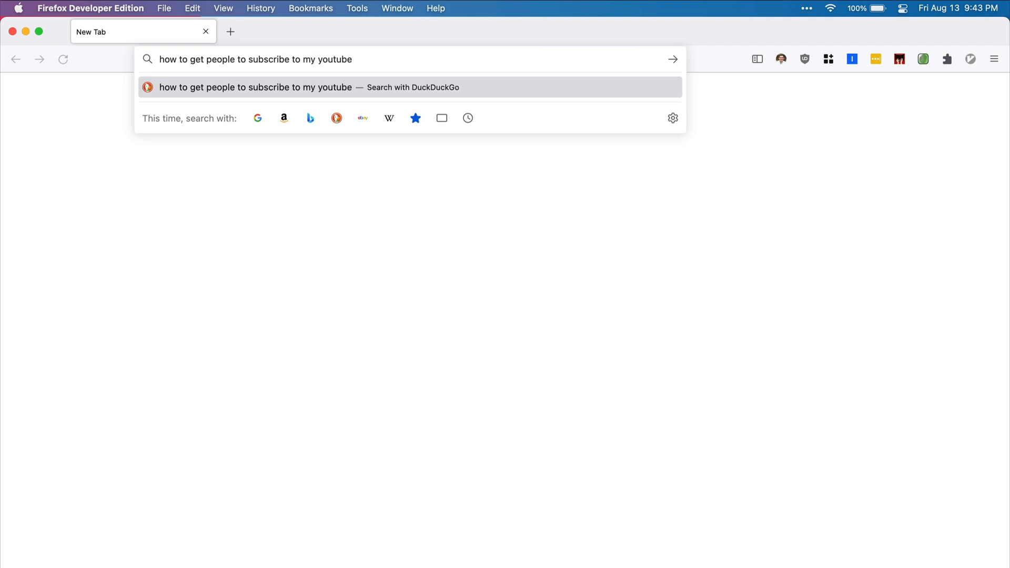
Search the web for how to get people to subscribe to my YouTube channel.
type("channel")
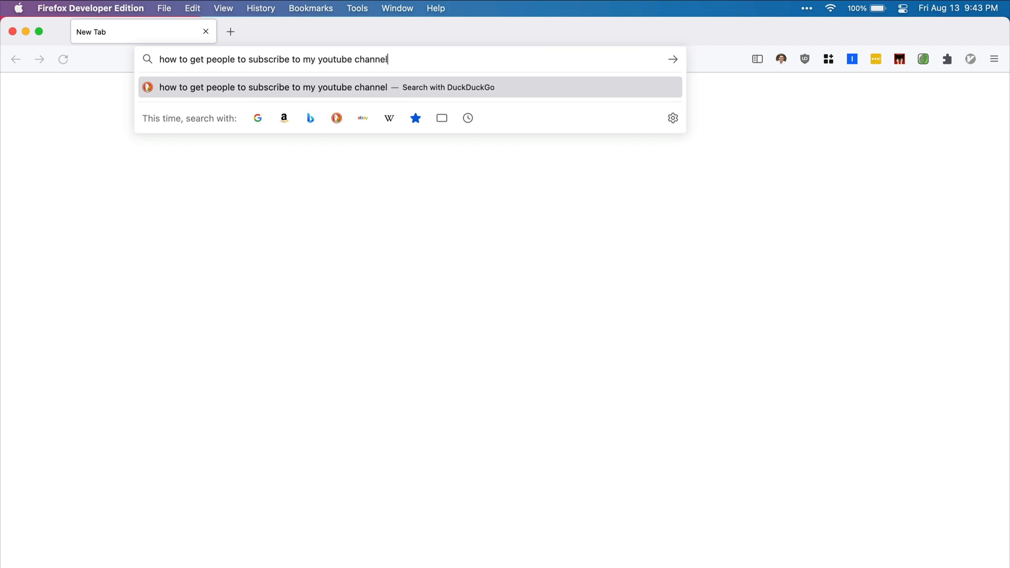
key("Return")
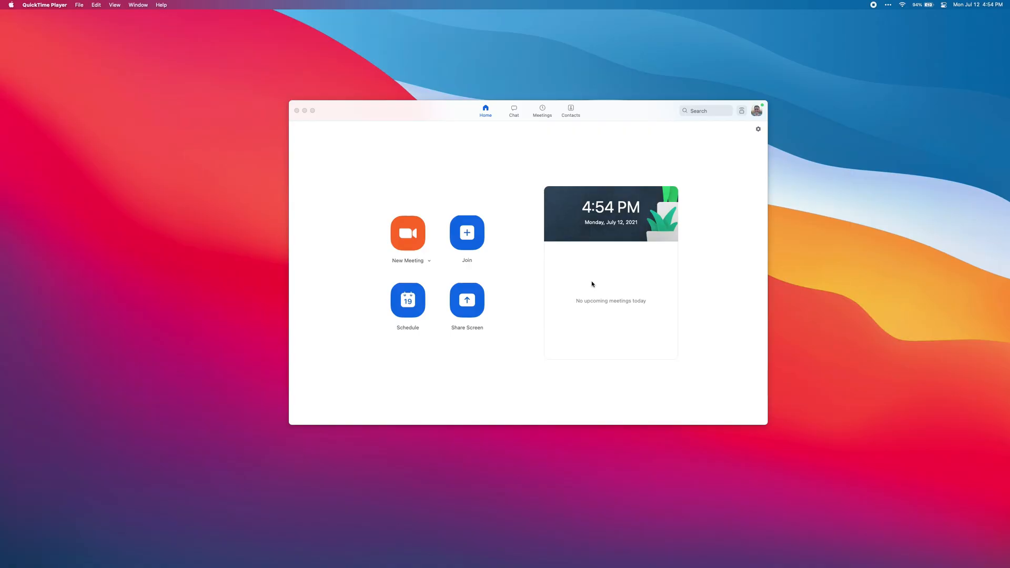
mouse_move(705, 187)
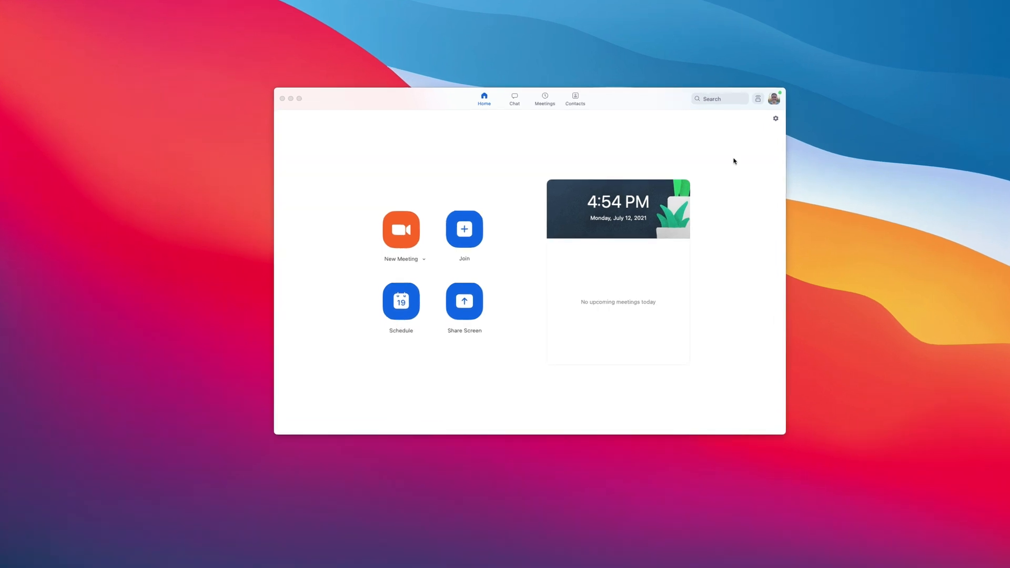
Show the profile menu from the avatar on the Zoom home window.
left_click(775, 99)
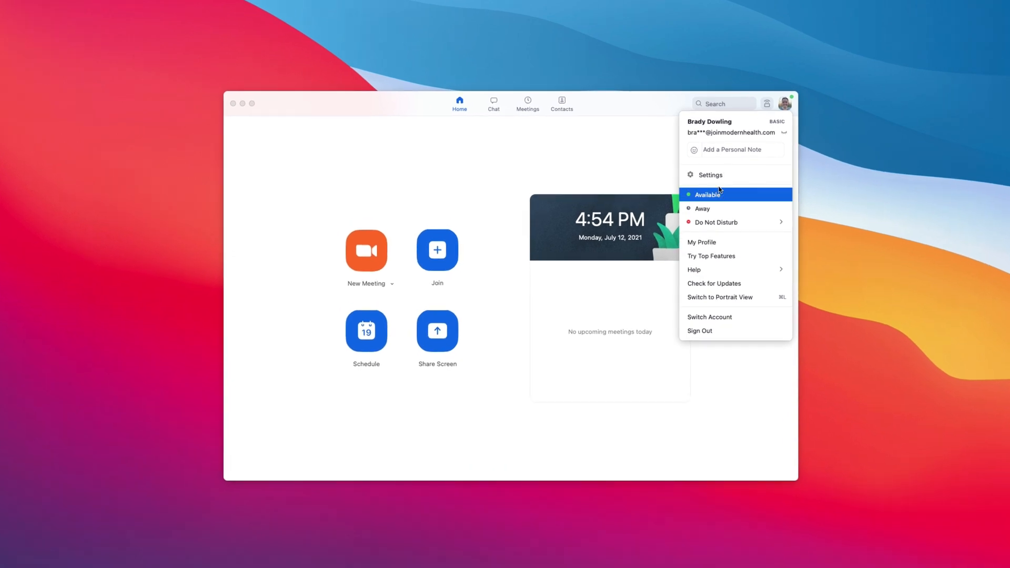
In Zoom Share Screen settings, choose Maintain current size for the sharing window.
left_click(710, 174)
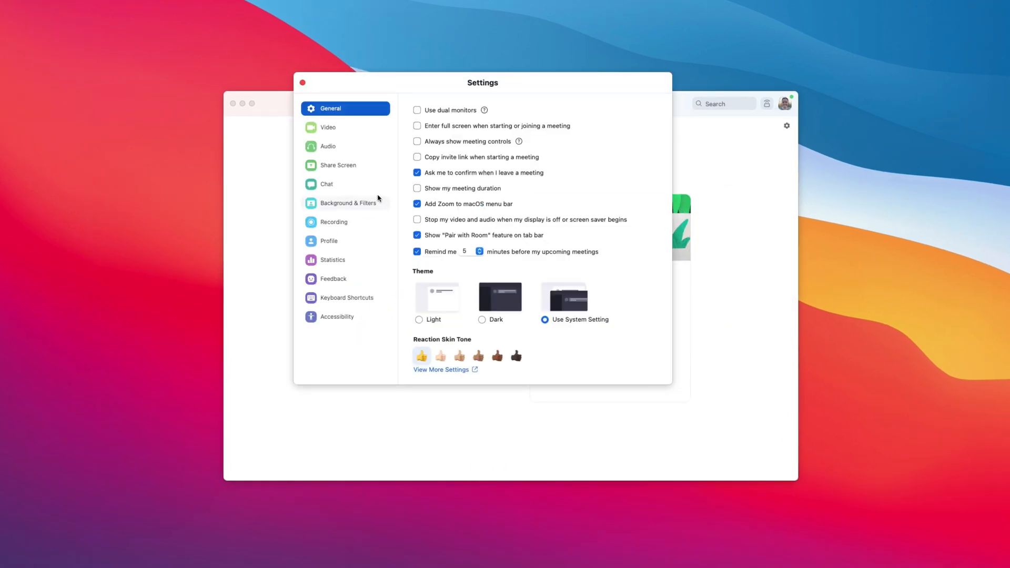
left_click(338, 165)
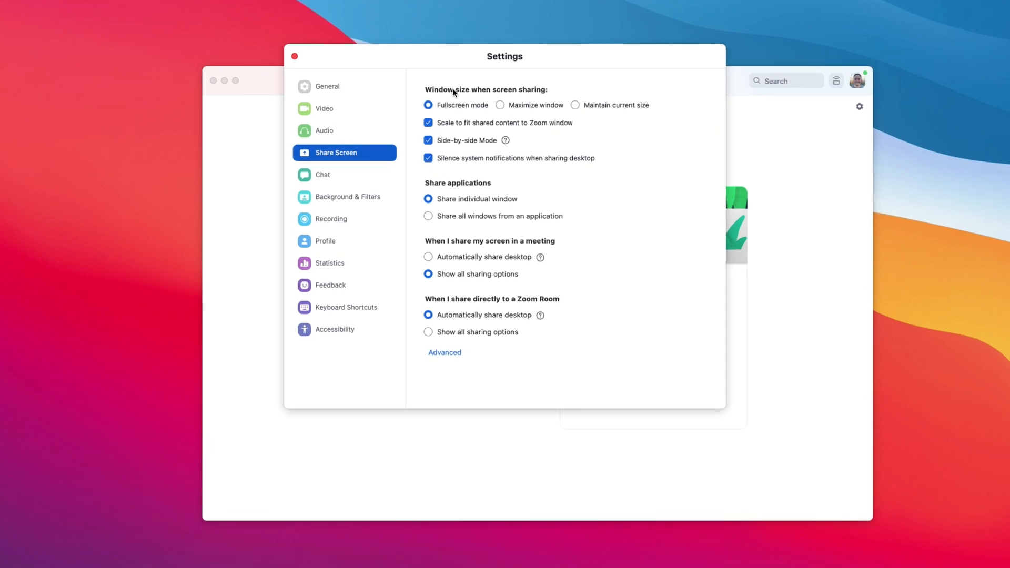
mouse_move(523, 93)
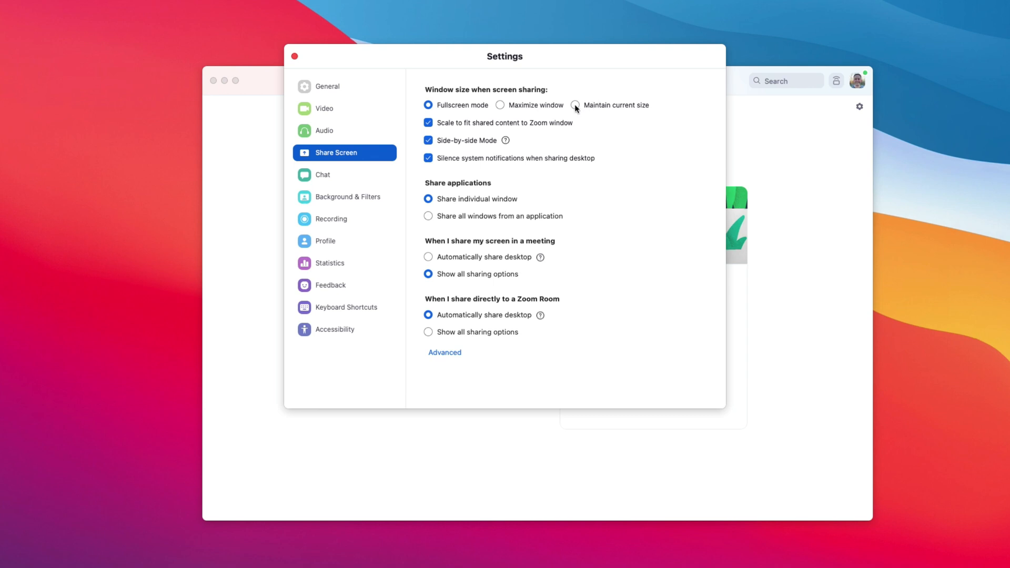
left_click(576, 105)
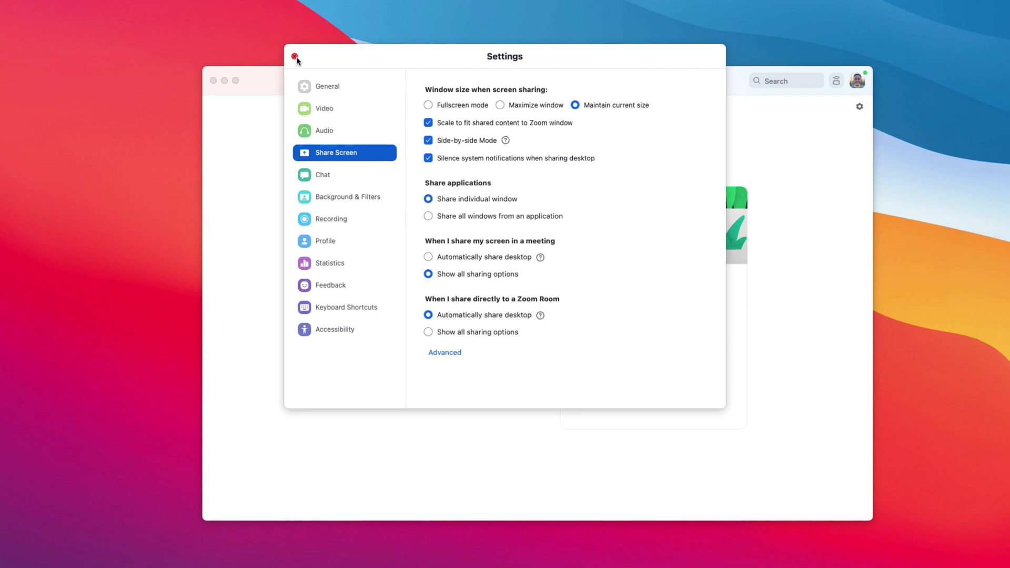
Close the Zoom Settings window, keeping the new sharing size preference.
left_click(295, 56)
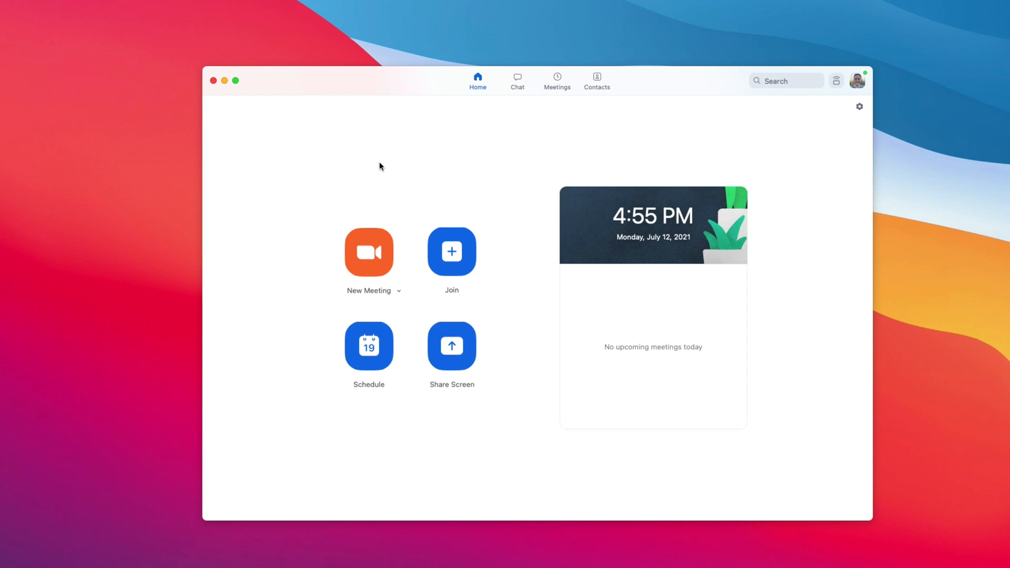
mouse_move(475, 166)
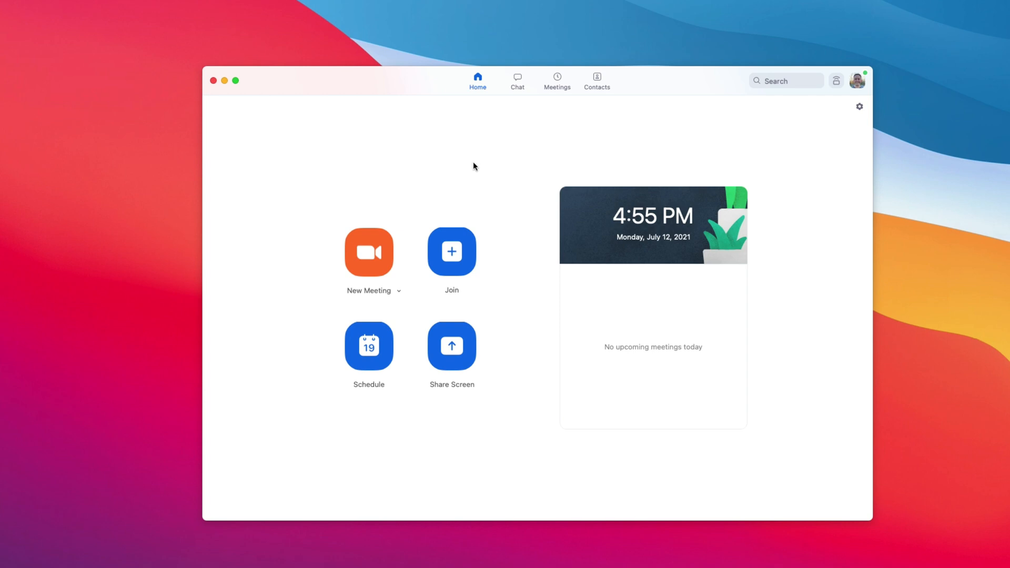